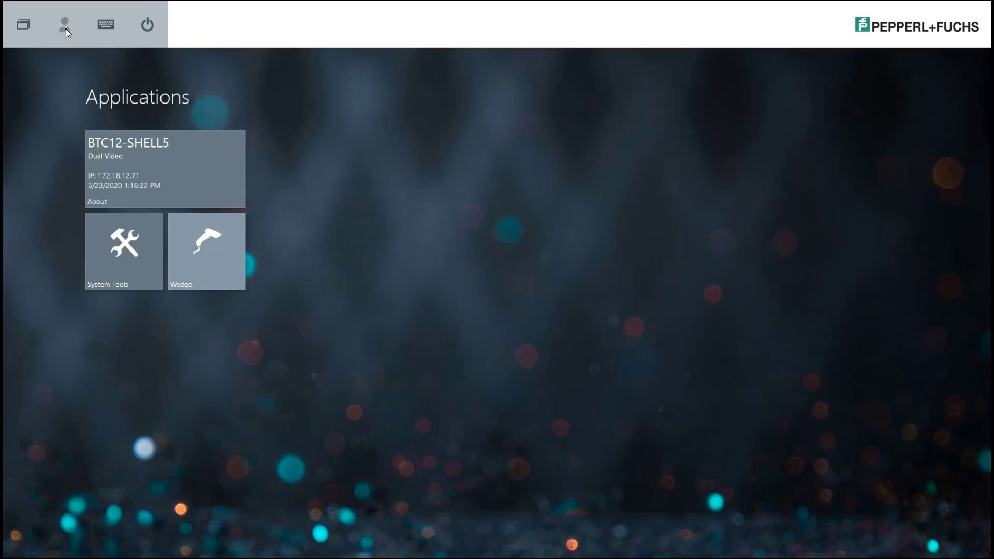
Step: Switch the RM Shell user to Administrator from the user selector
left_click(64, 25)
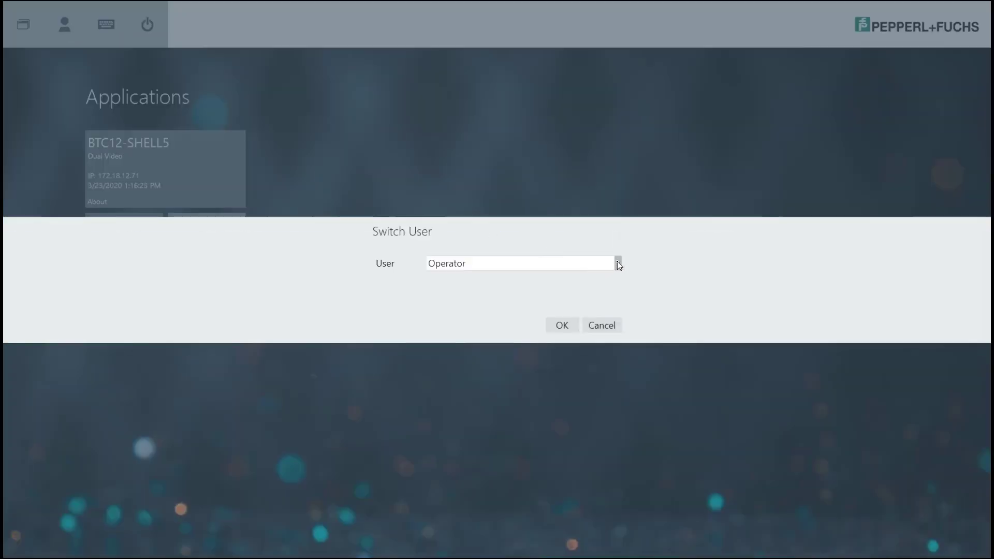
left_click(616, 263)
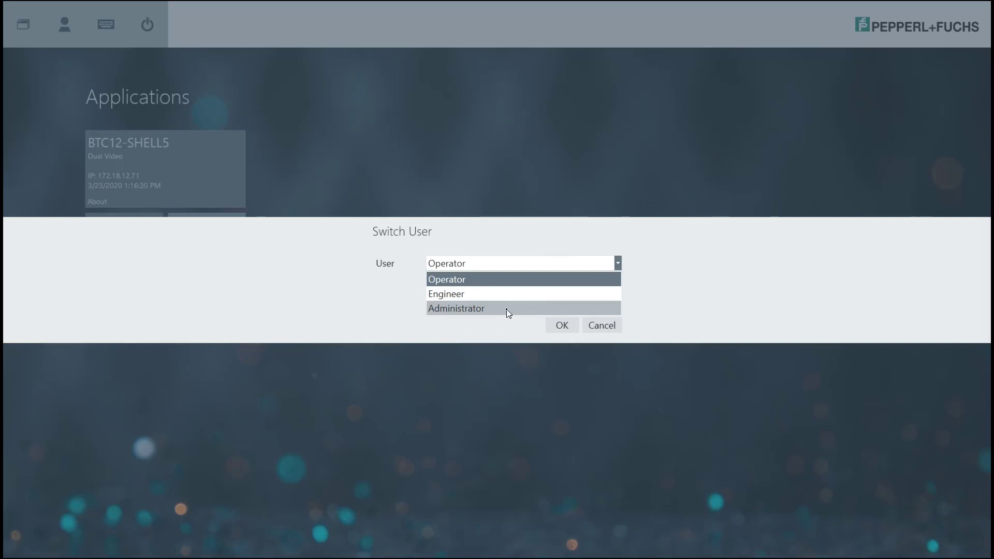
left_click(456, 308)
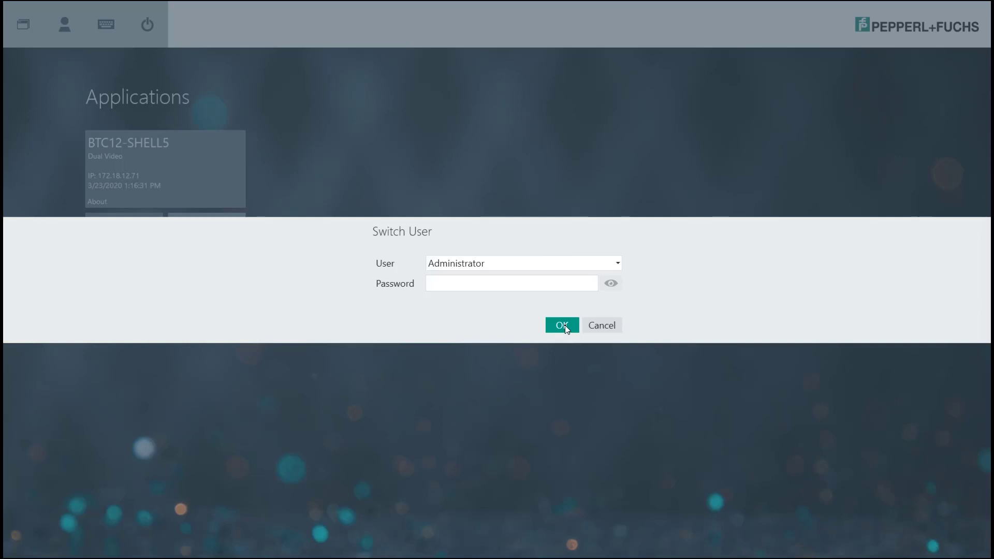
left_click(560, 325)
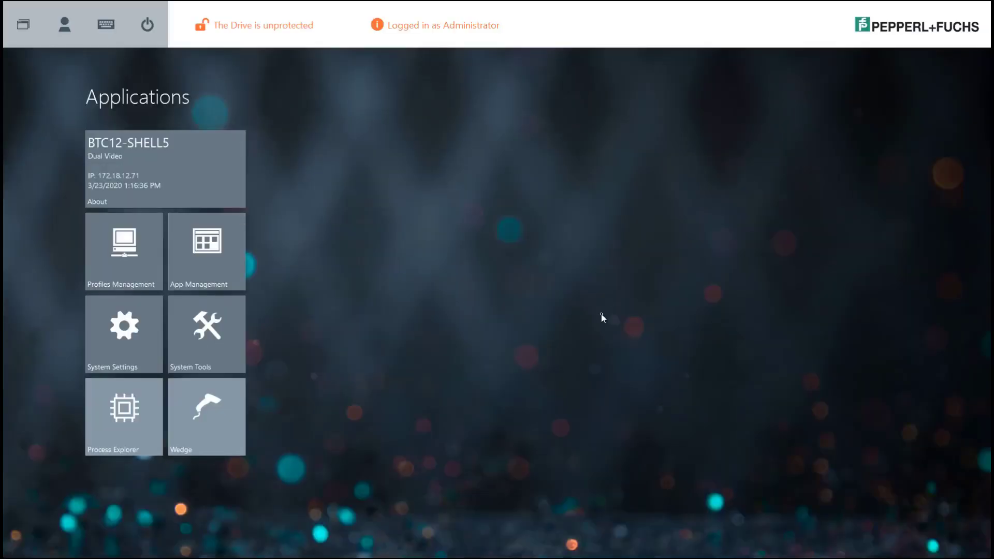
mouse_move(164, 281)
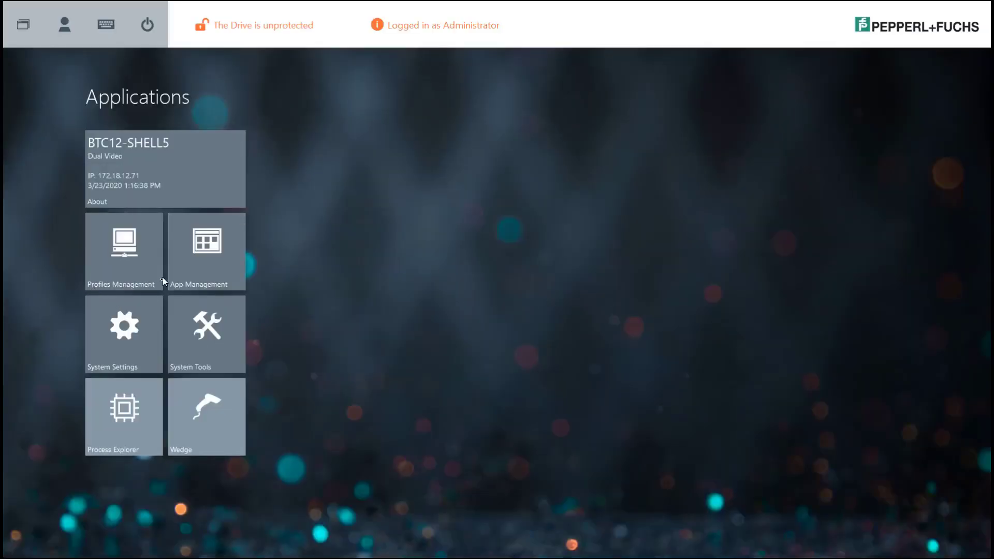
mouse_move(134, 221)
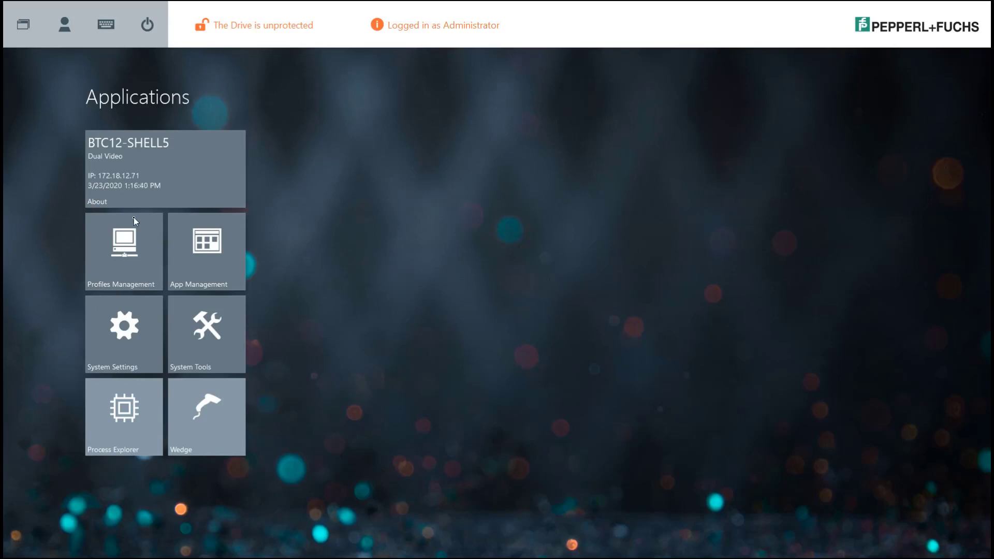
Step: Start a new connection profile in Profiles Management with type Microsoft RDP
left_click(120, 251)
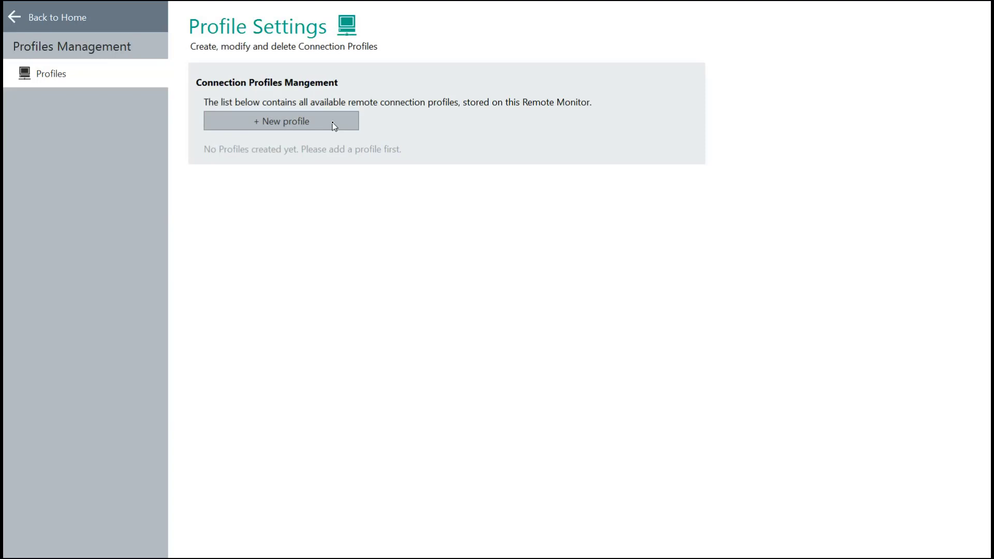
left_click(280, 121)
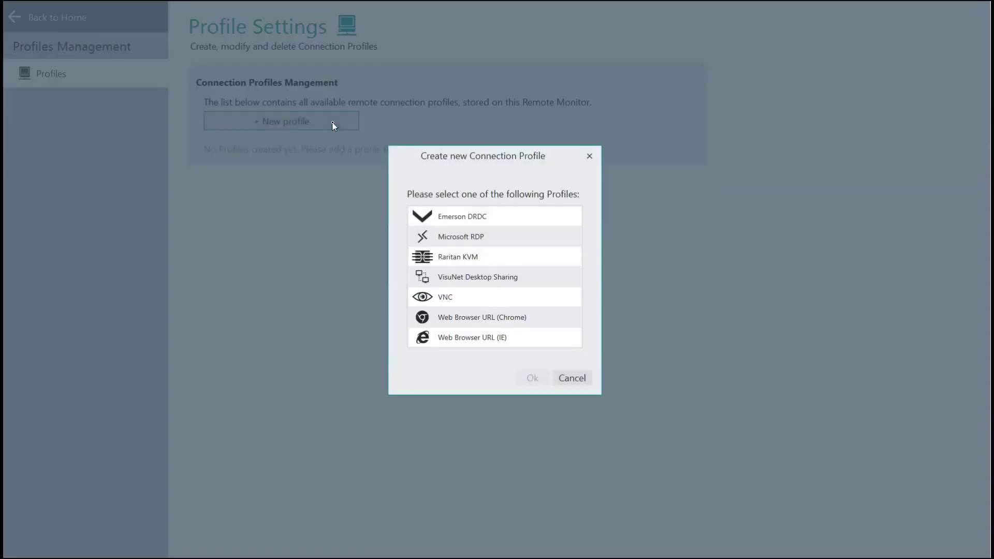
mouse_move(265, 214)
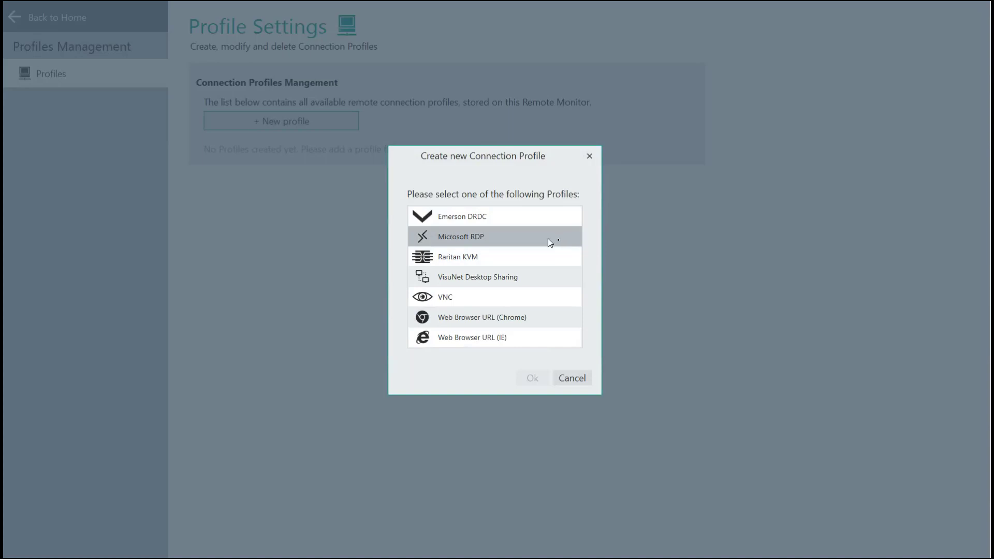
left_click(462, 237)
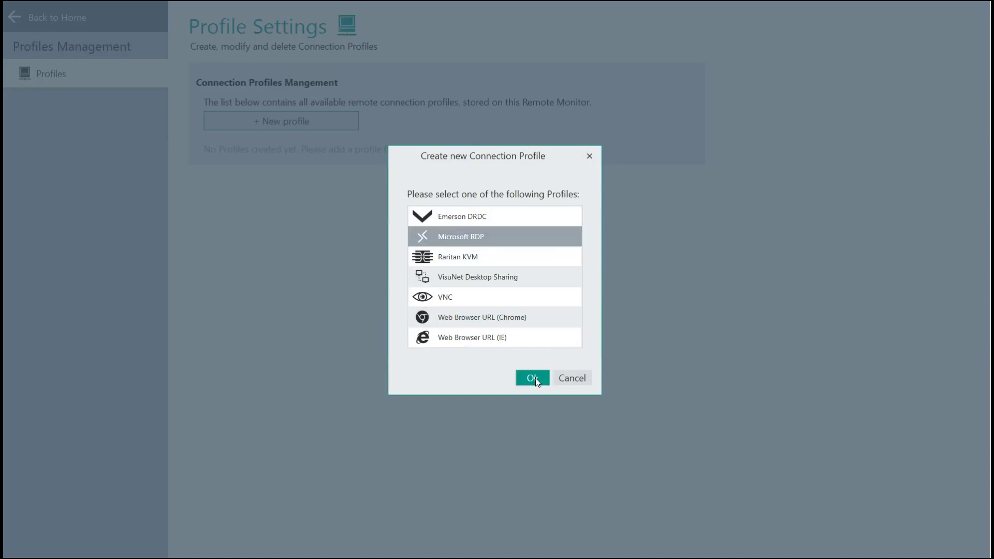
Step: Confirm the Microsoft RDP type and name the profile 'RDP to Host'
left_click(531, 377)
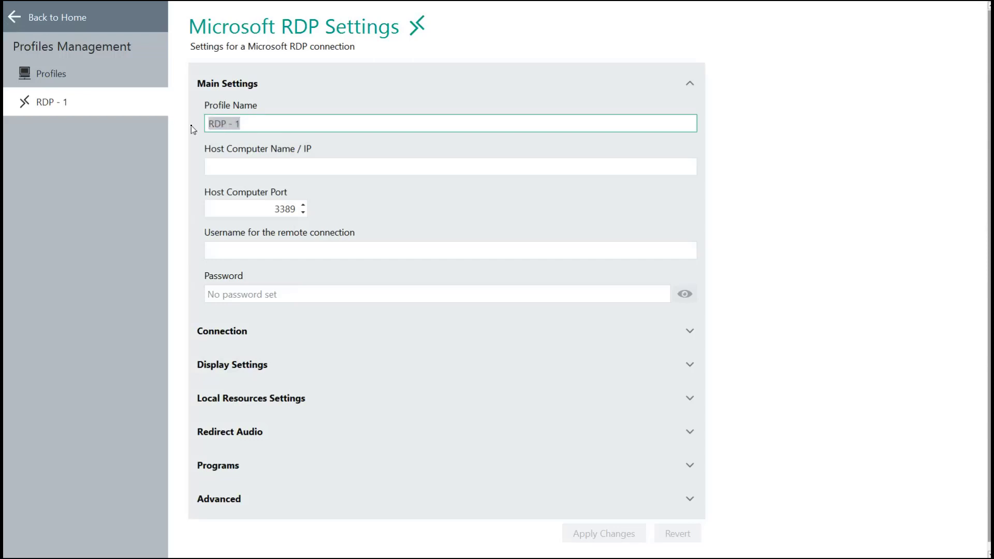
type("rD")
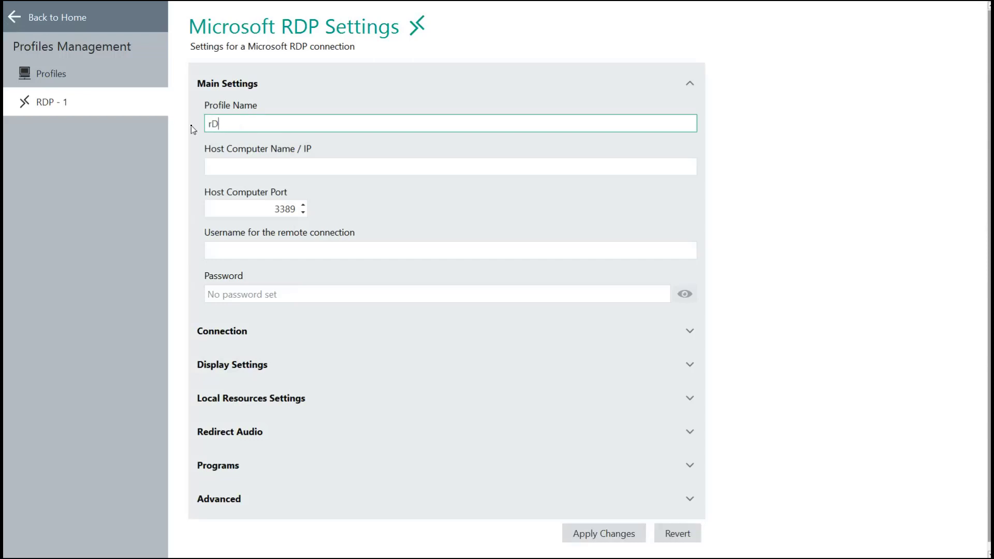
type("RDP to Ho")
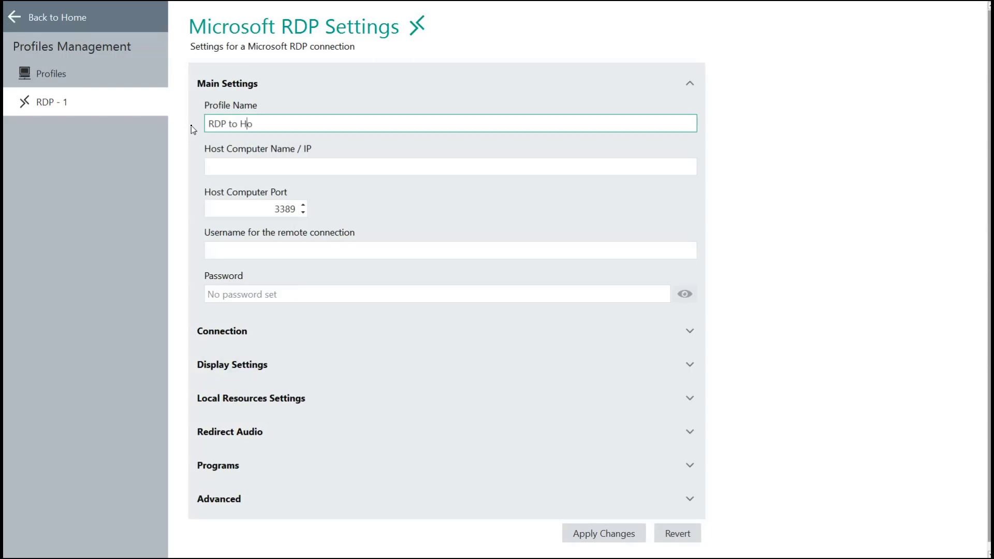
type("st")
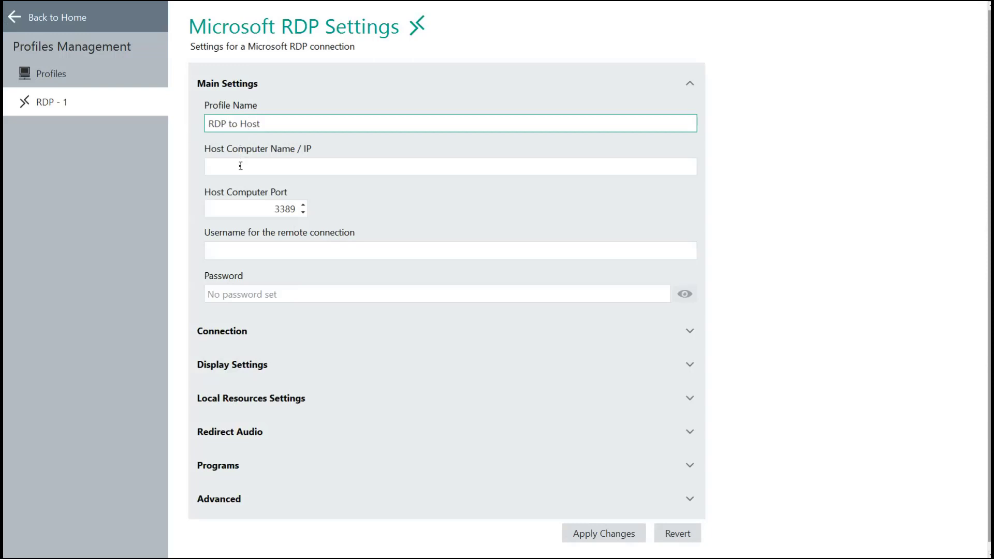
Step: Enter host 172.18.12.72, port 3389, username pf and password, then apply changes
left_click(450, 166)
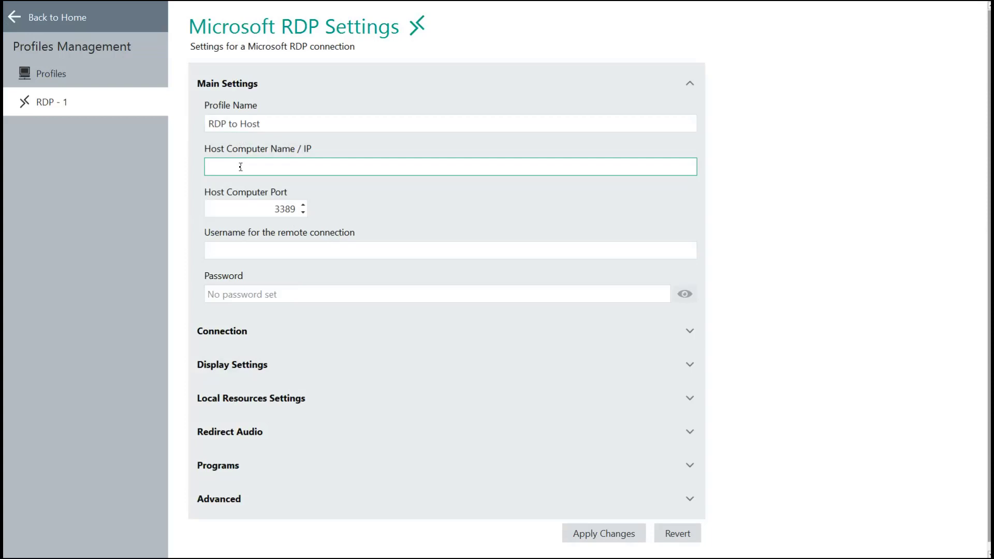
type("172.18.12.72")
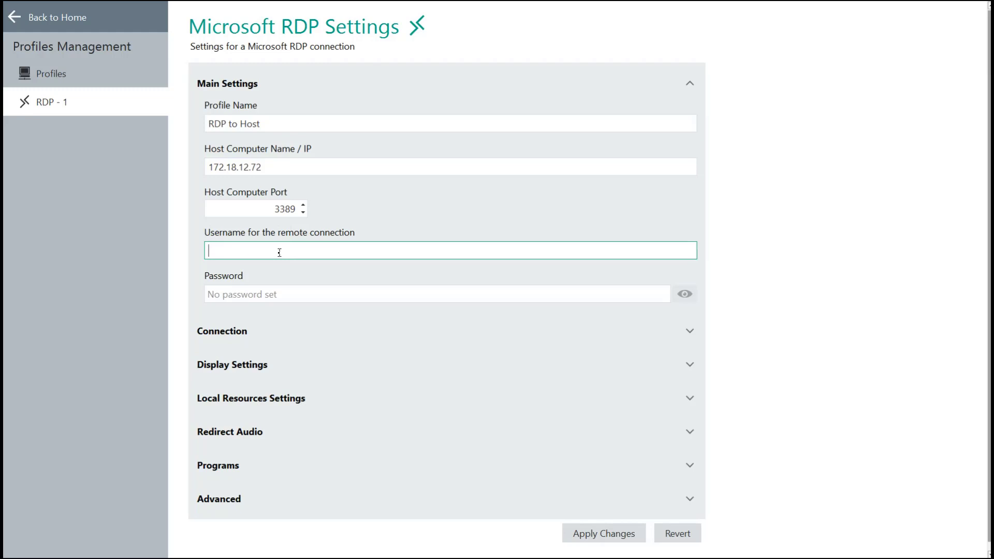
type("pf")
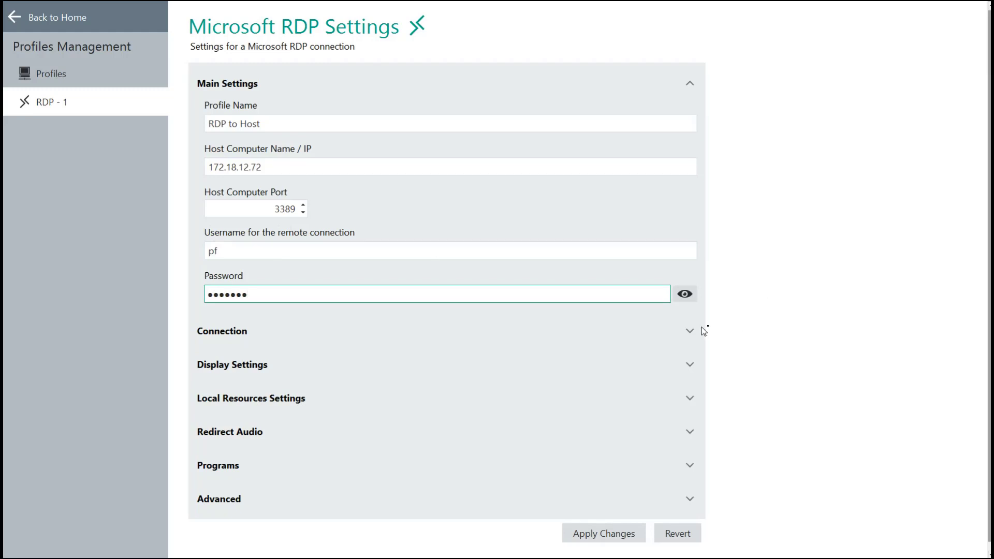
mouse_move(266, 368)
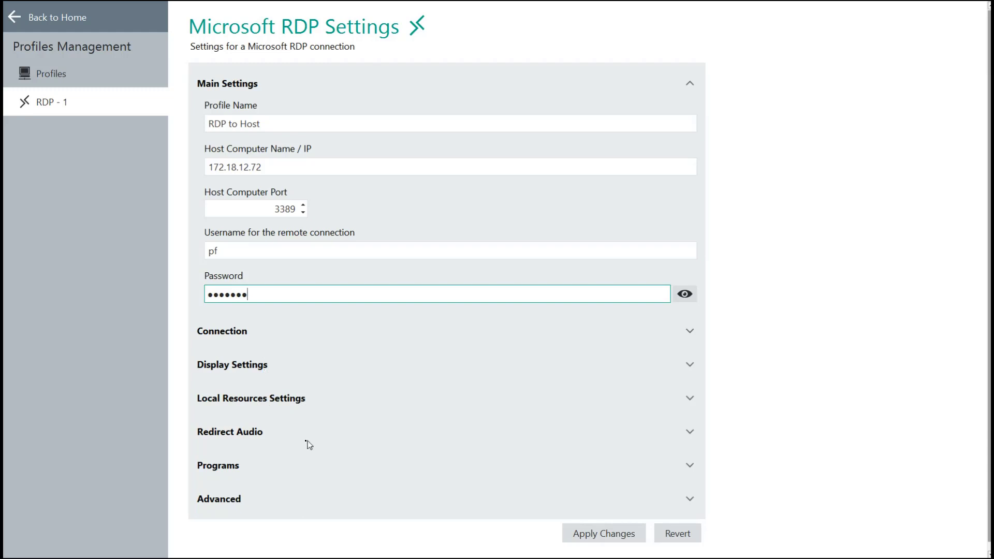
mouse_move(779, 277)
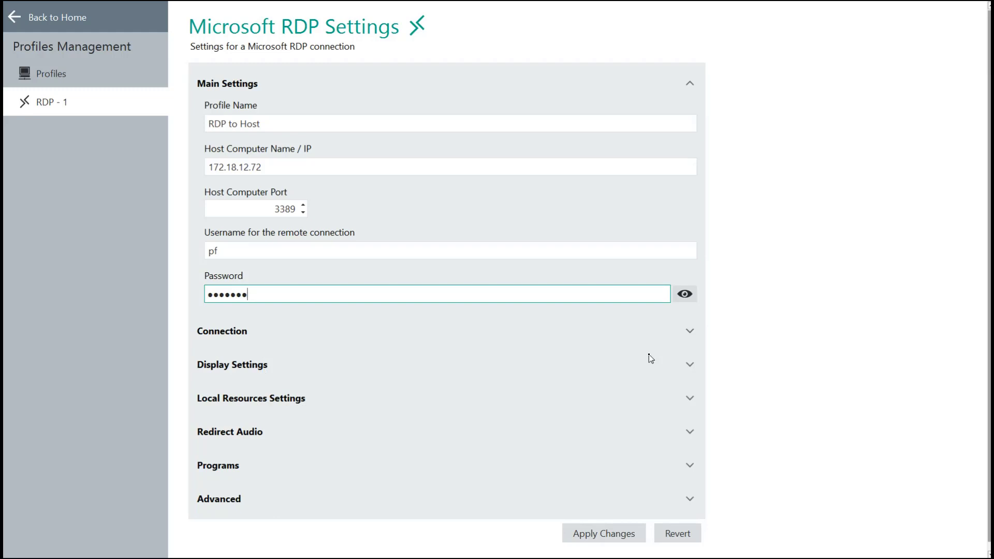
mouse_move(719, 456)
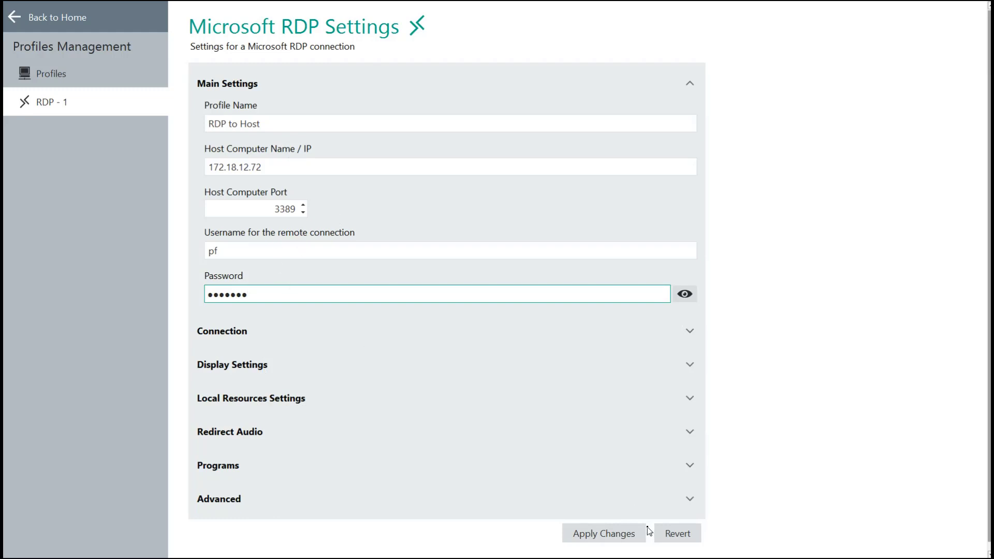
left_click(603, 533)
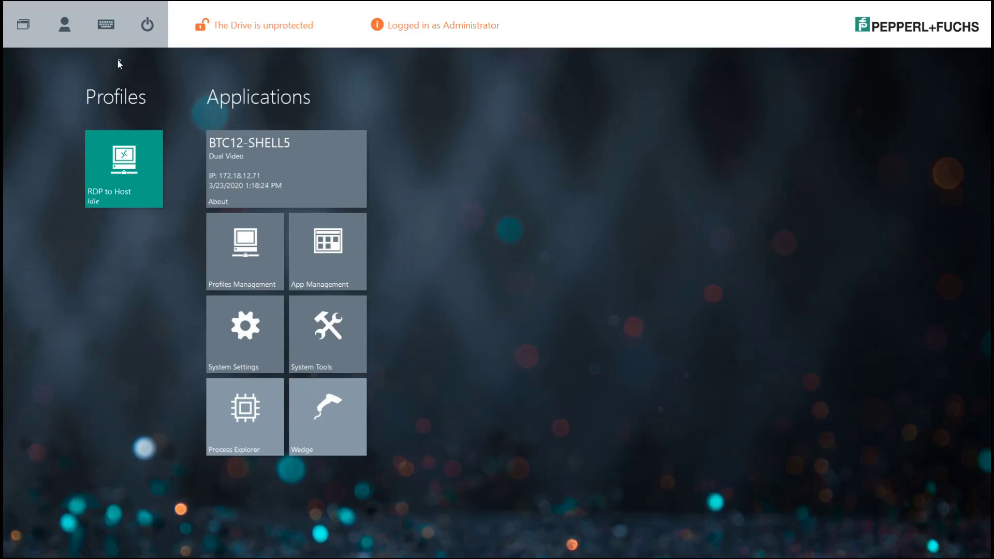
mouse_move(112, 96)
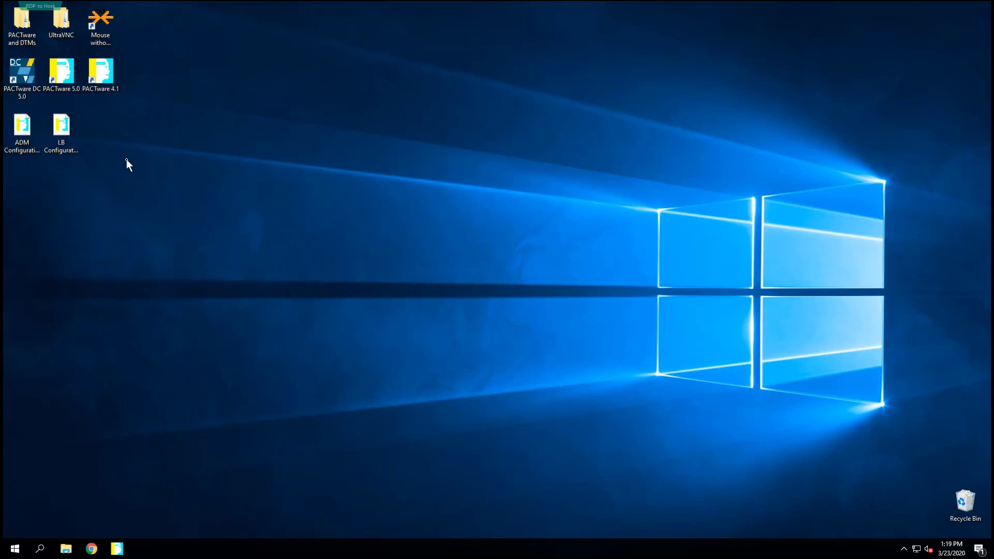
mouse_move(493, 171)
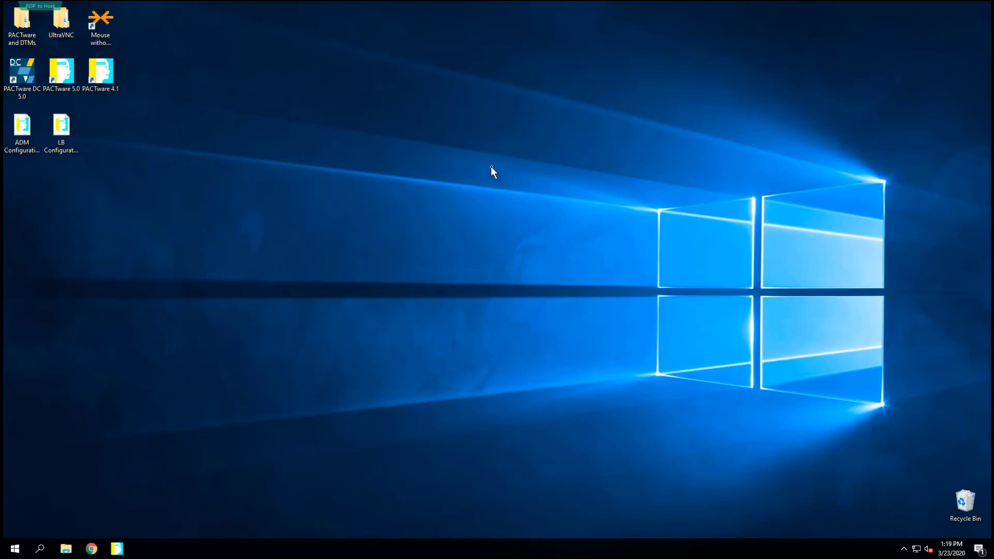
mouse_move(197, 83)
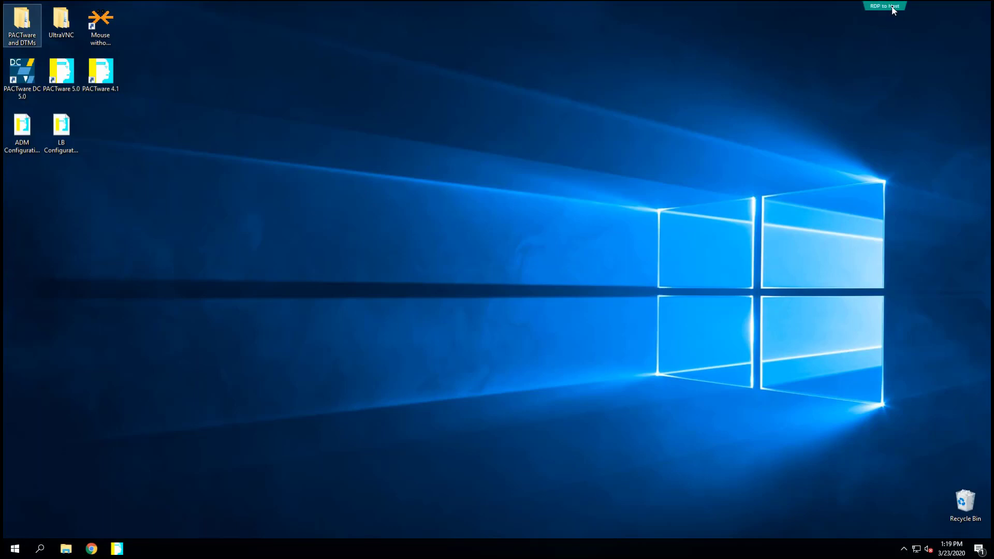
Step: Show the session bar and open the Task Switcher listing the RDP to Host window
left_click(884, 6)
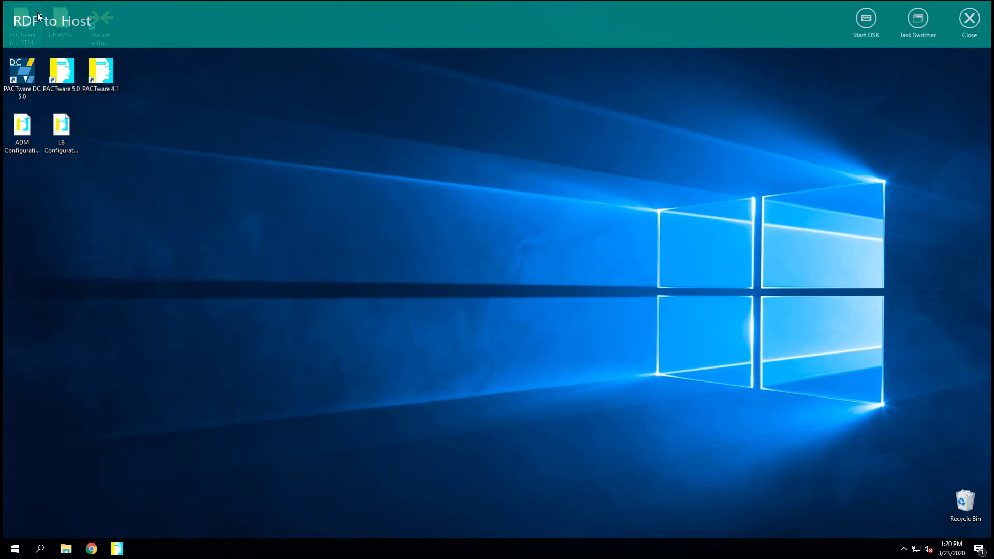
mouse_move(866, 18)
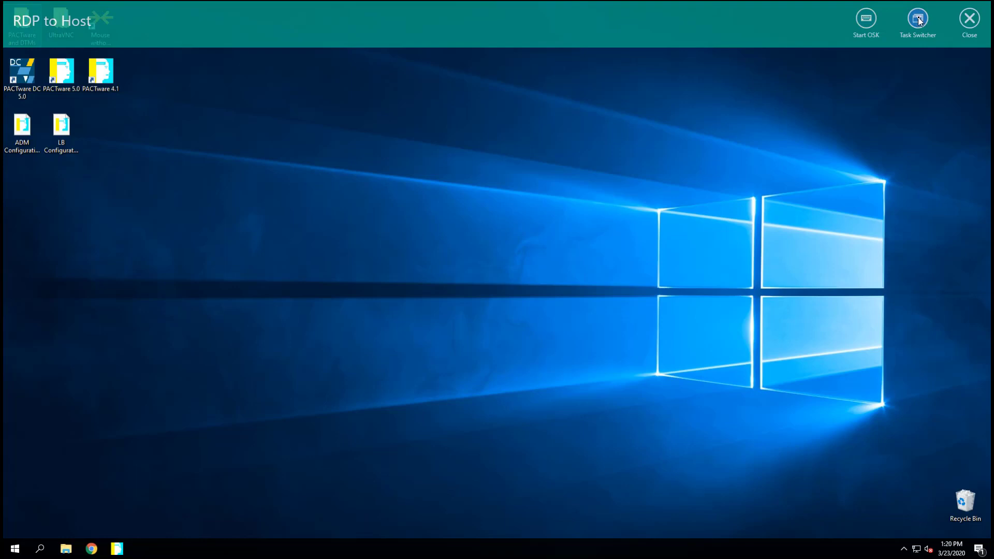
left_click(918, 18)
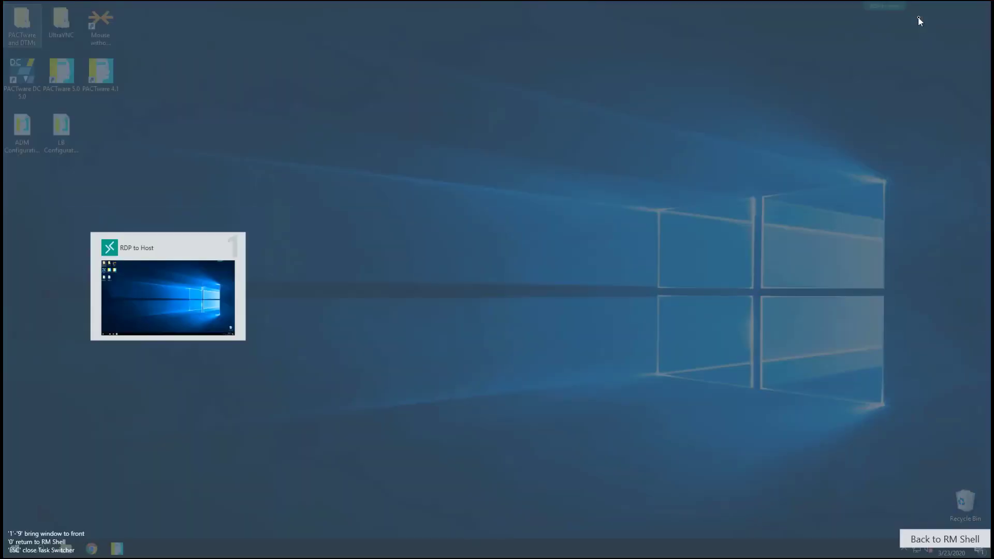
mouse_move(365, 287)
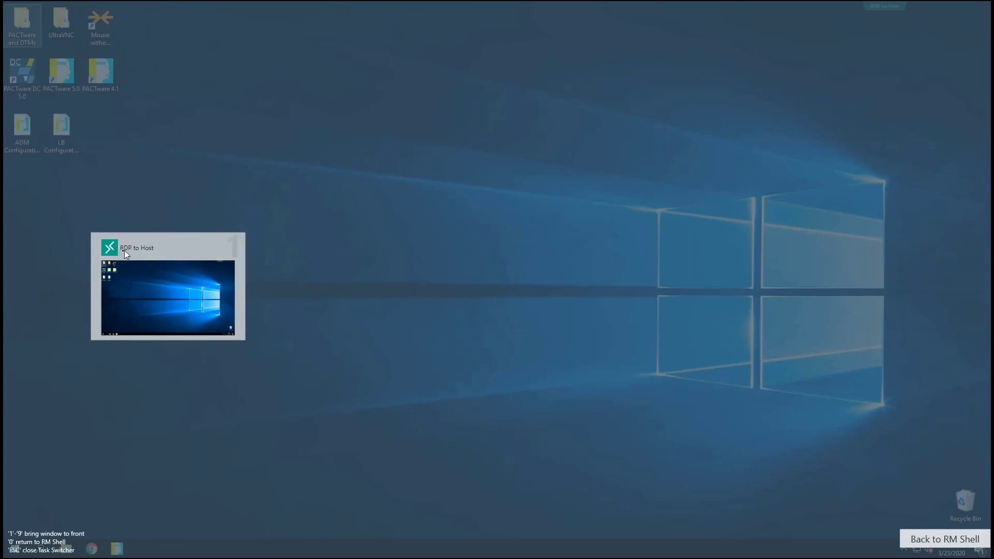
mouse_move(235, 243)
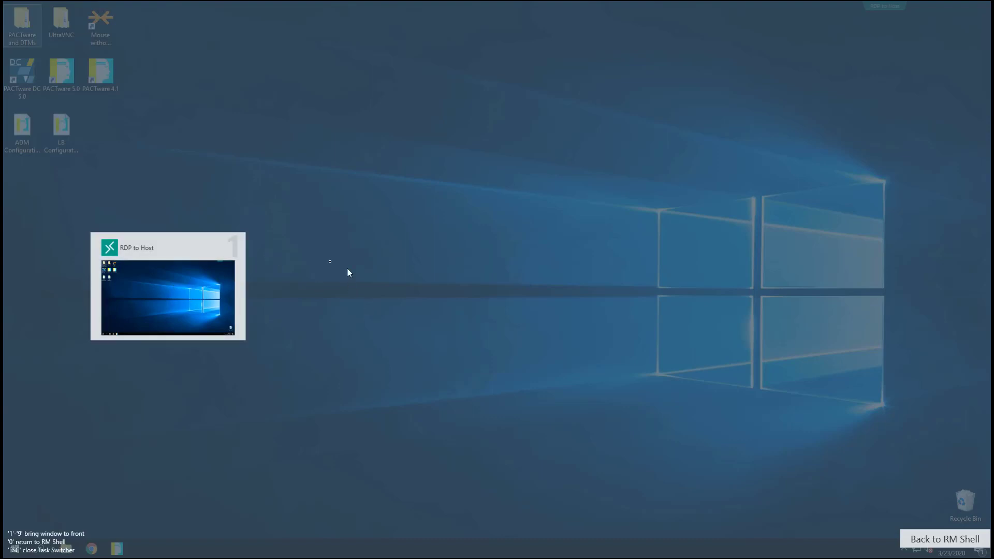
mouse_move(609, 316)
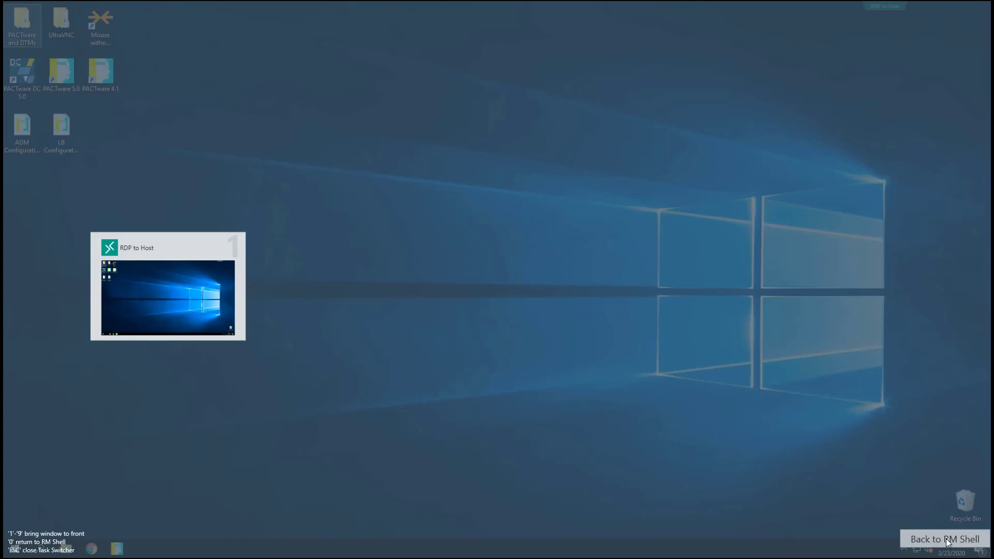
mouse_move(943, 241)
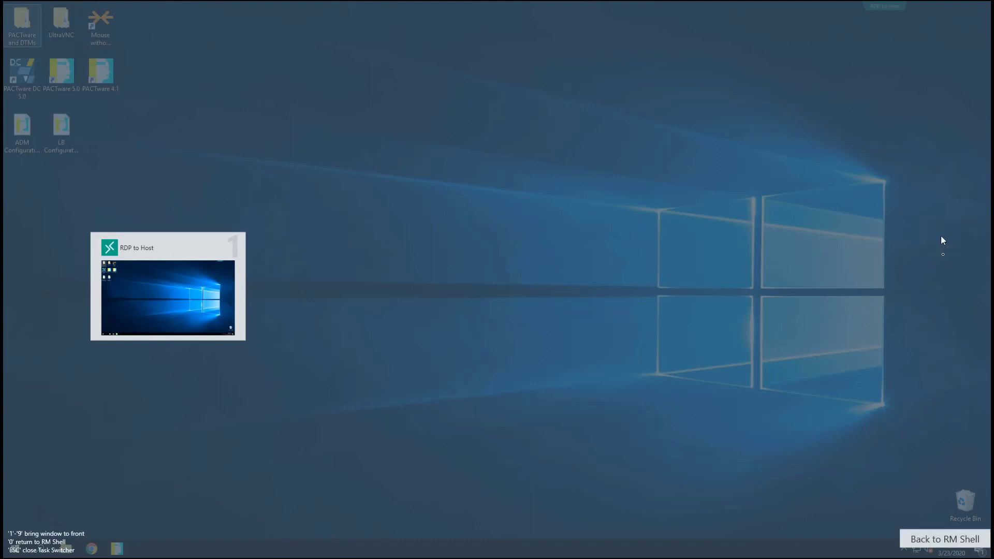
mouse_move(893, 52)
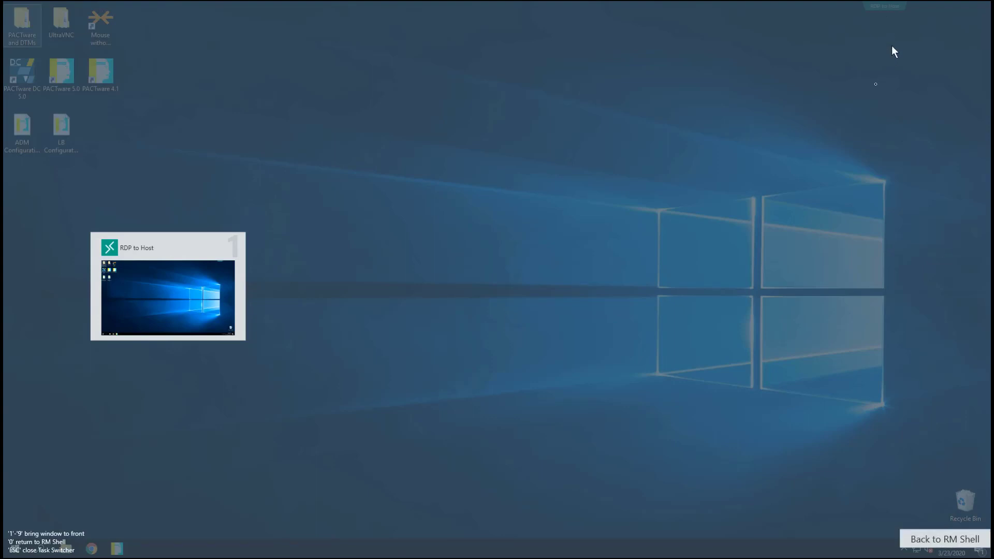
mouse_move(894, 51)
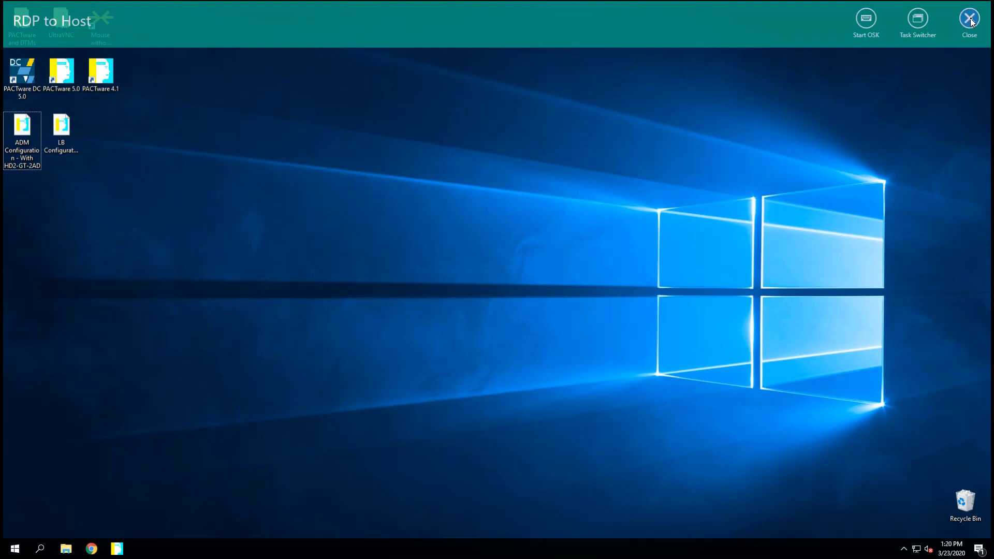
Step: Close the RDP to Host session from the session bar
left_click(968, 18)
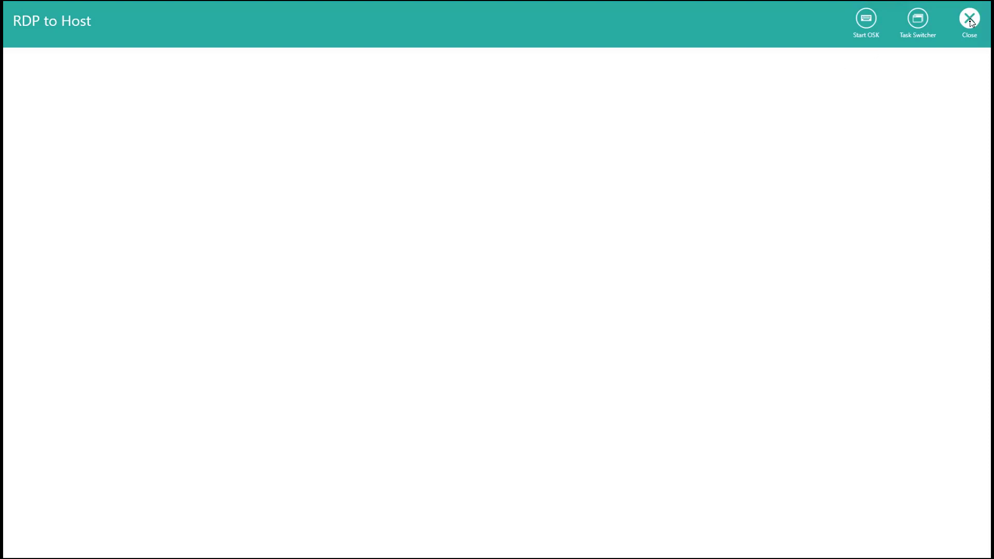
left_click(969, 18)
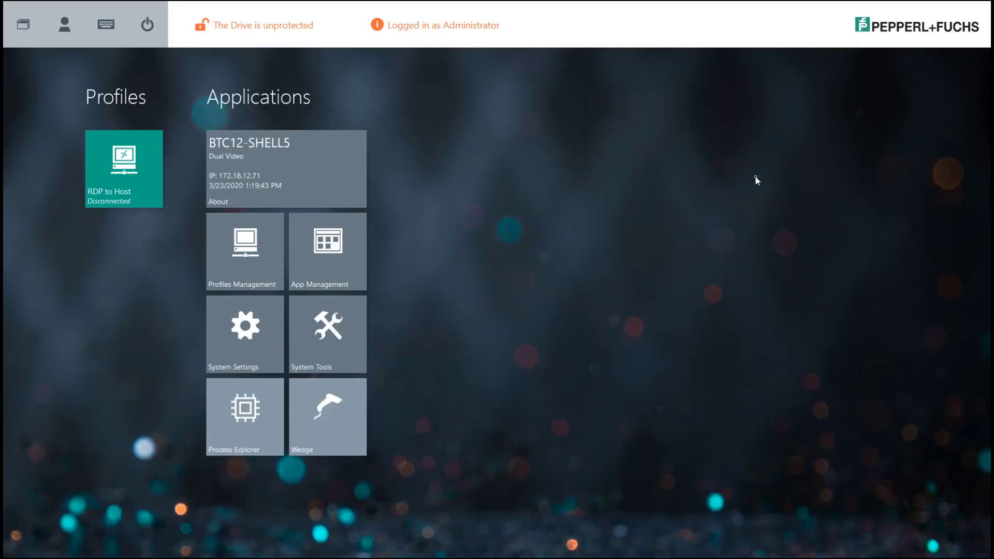